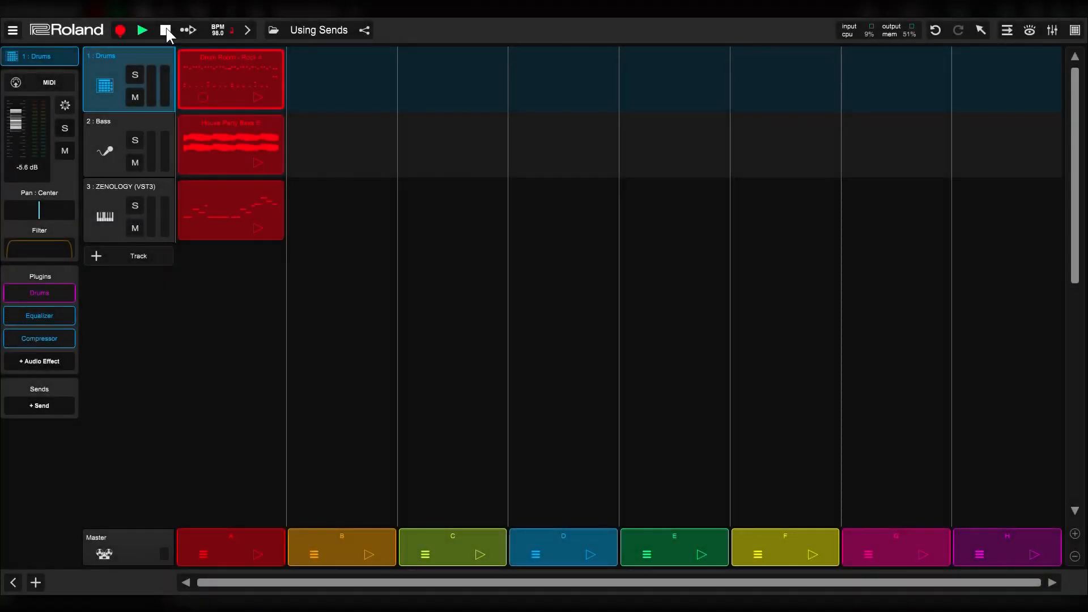
Play the song while reviewing the Bass and ZENOLOGY track settings, then stop playback
{"action": "left_click", "coordinate": [166, 29]}
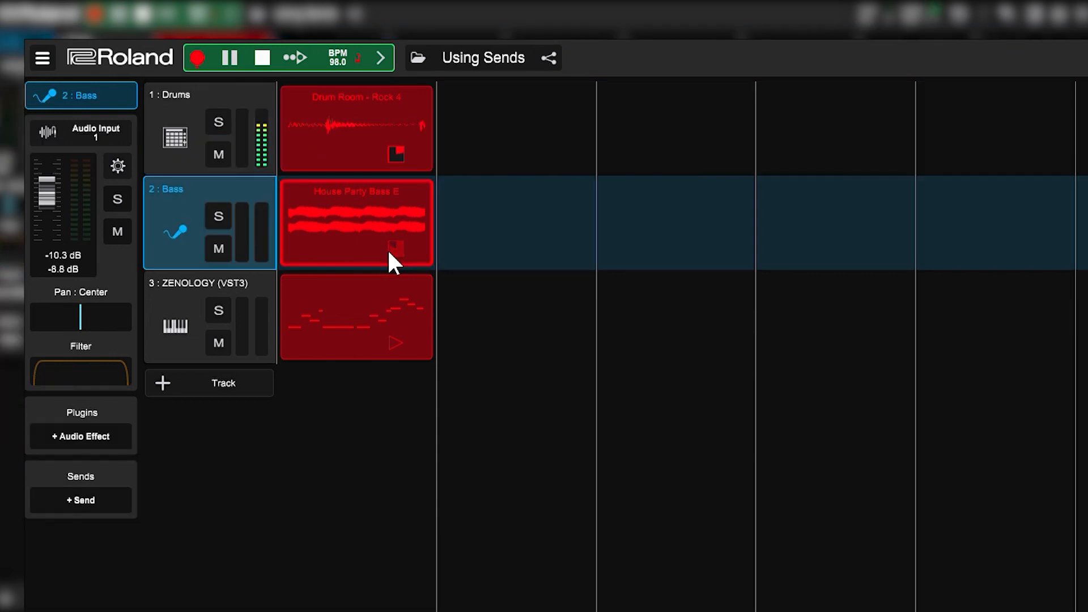
{"action": "left_click", "coordinate": [208, 316]}
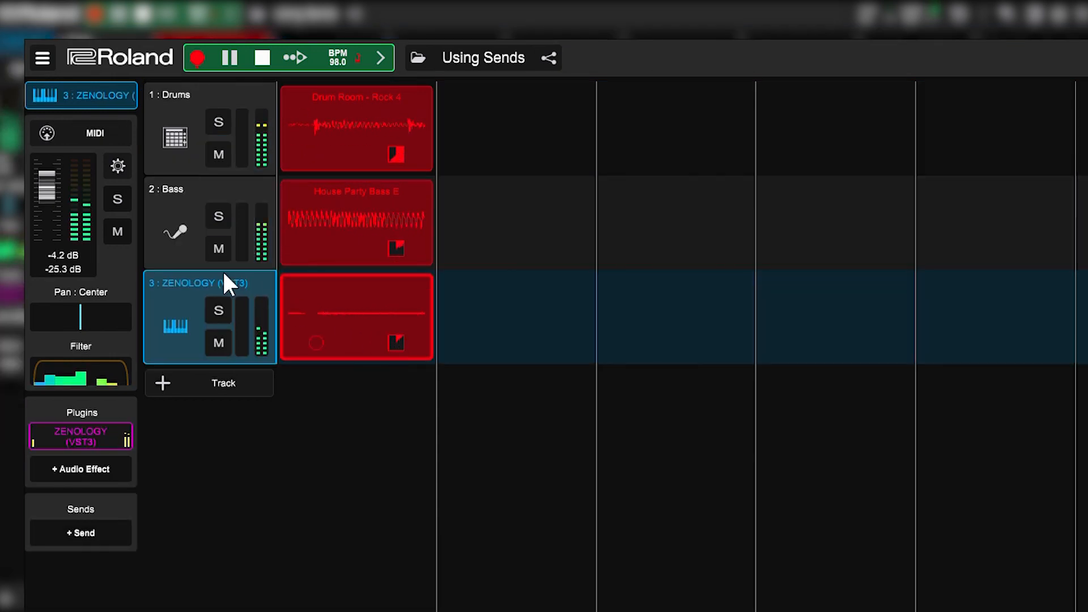
{"action": "left_click", "coordinate": [262, 58]}
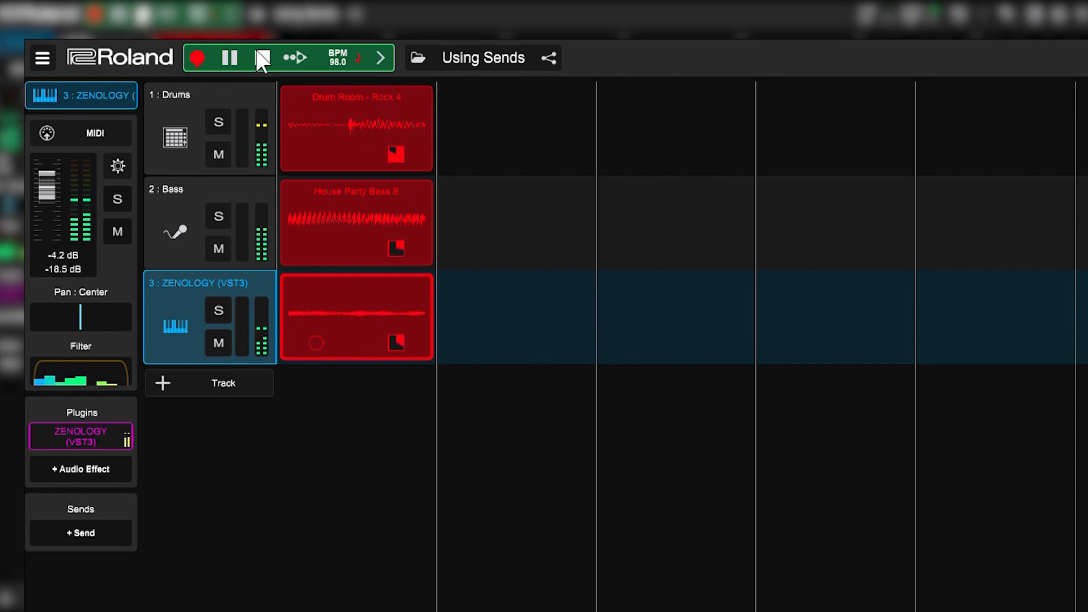
{"action": "left_click", "coordinate": [229, 58]}
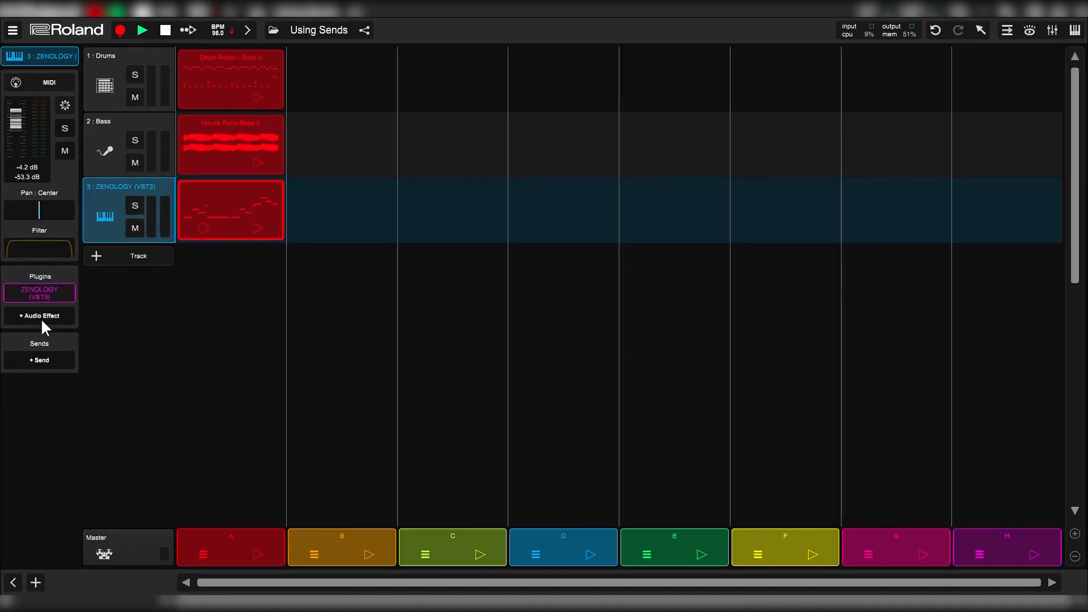
Add a new send track and browse the plugin list, starting a search with 'm'
{"action": "left_click", "coordinate": [39, 316]}
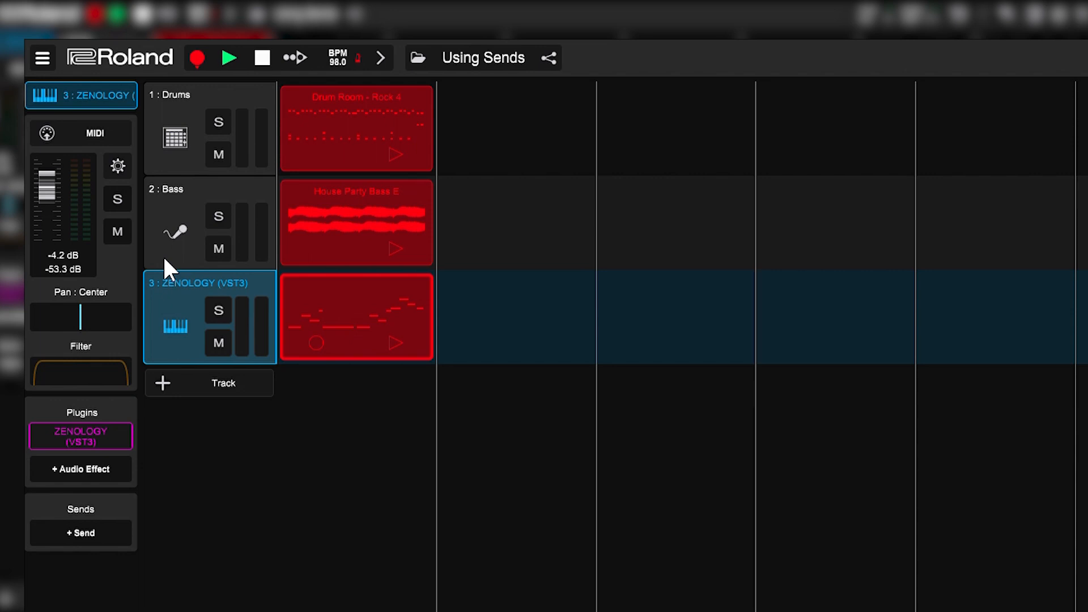
{"action": "mouse_move", "coordinate": [170, 278]}
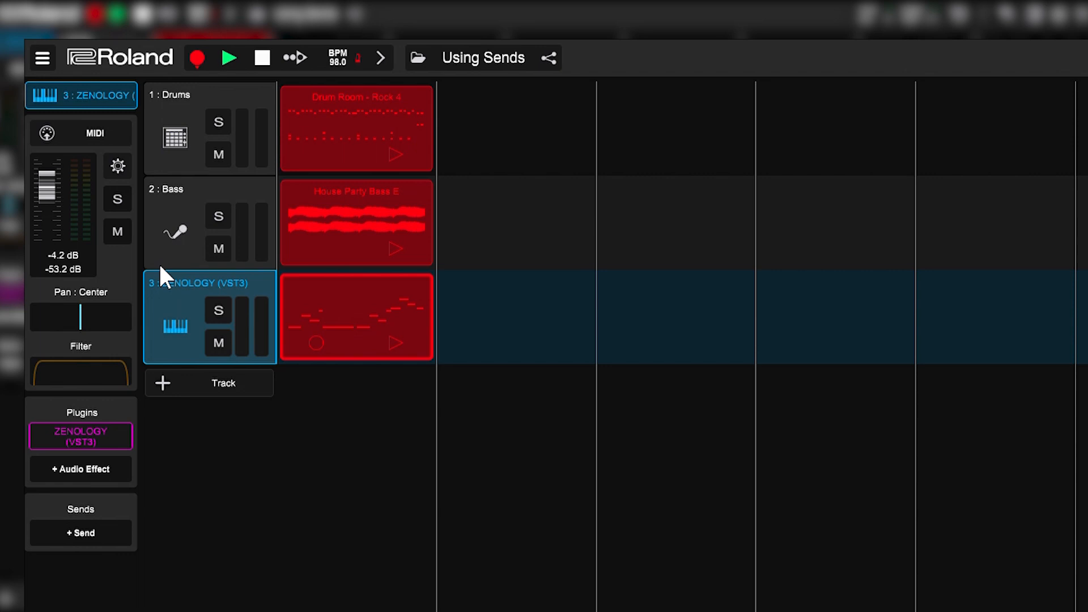
{"action": "scroll", "scroll_direction": "down", "scroll_amount": 3}
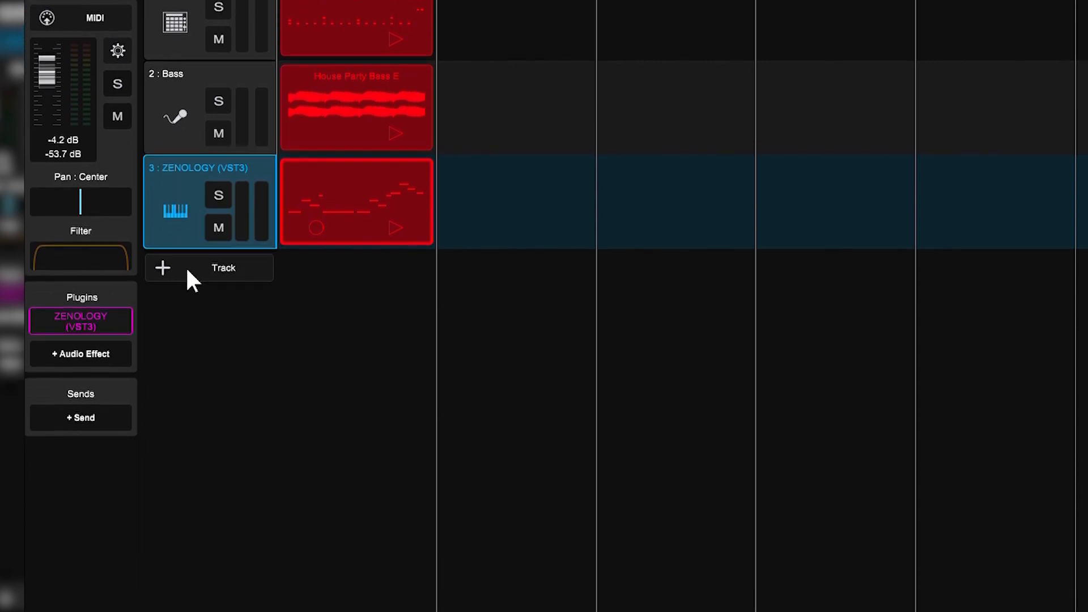
{"action": "scroll", "scroll_direction": "down", "scroll_amount": 3}
{"action": "type", "text": "m"}
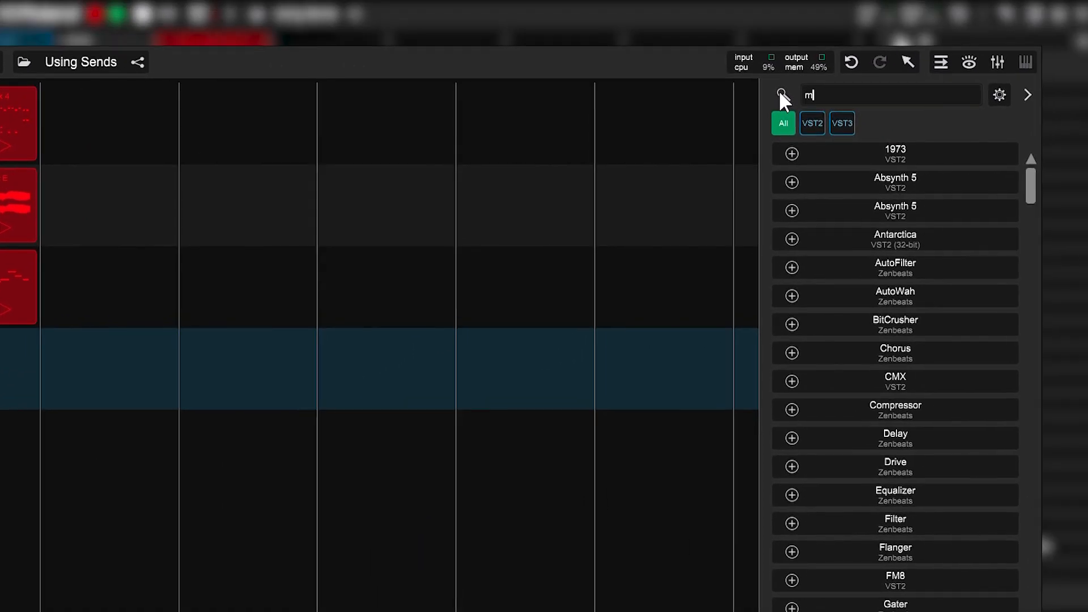
Search 'multi' and add Zenbeats MultiVerb to the new send track
{"action": "type", "text": "ulti"}
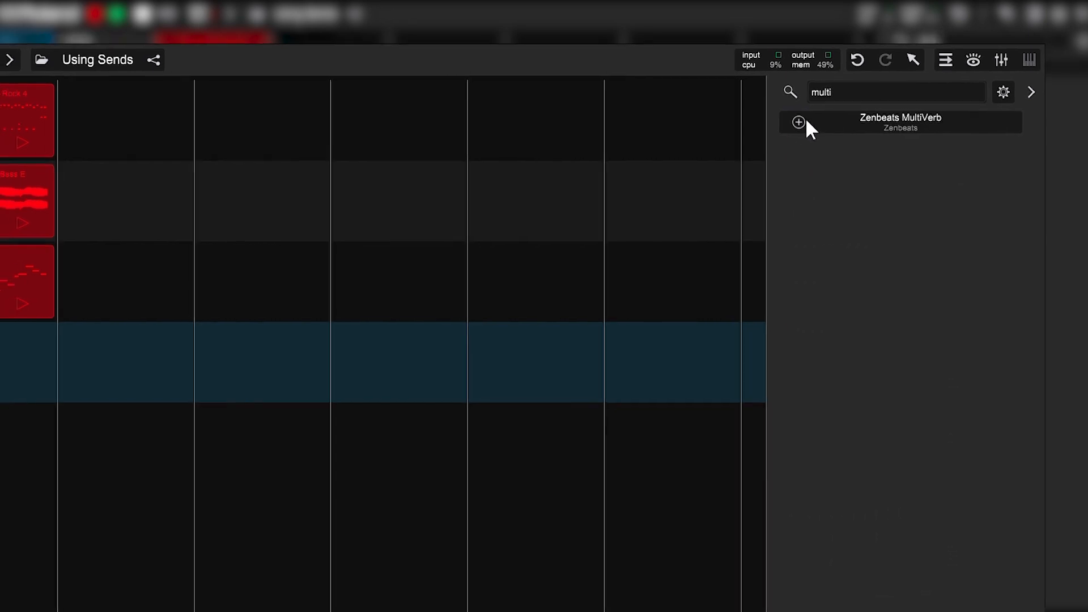
{"action": "left_click", "coordinate": [797, 122]}
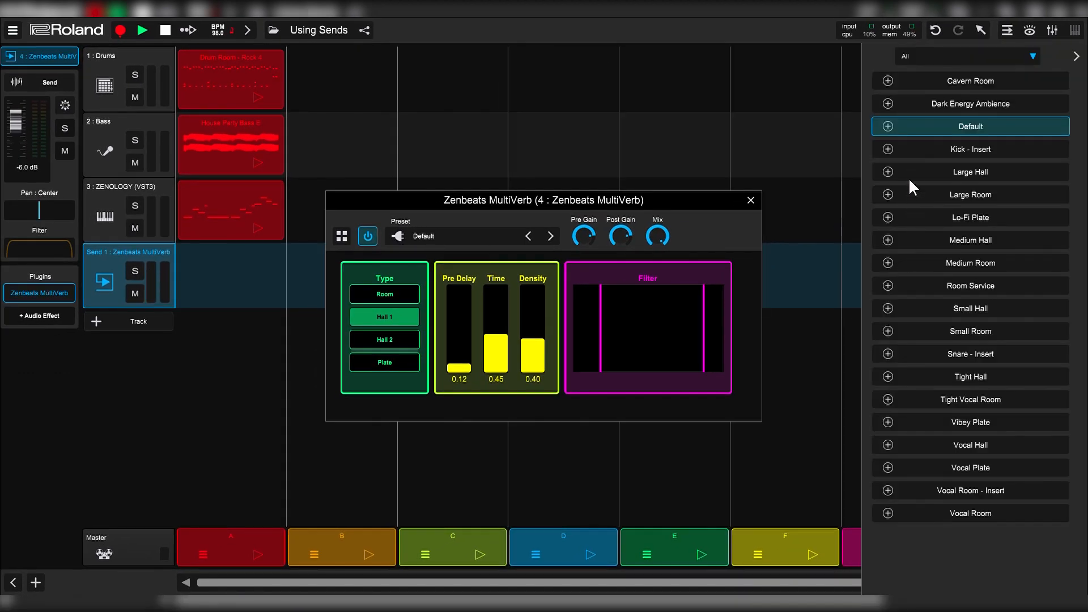
{"action": "mouse_move", "coordinate": [897, 248]}
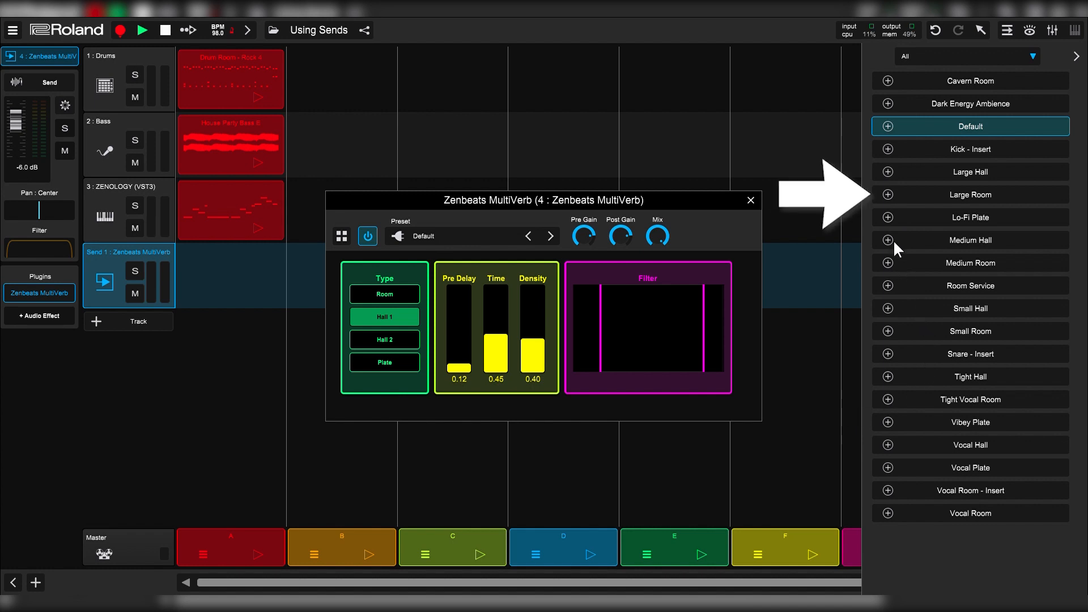
Load the Large Room preset on the MultiVerb send
{"action": "left_click", "coordinate": [971, 194]}
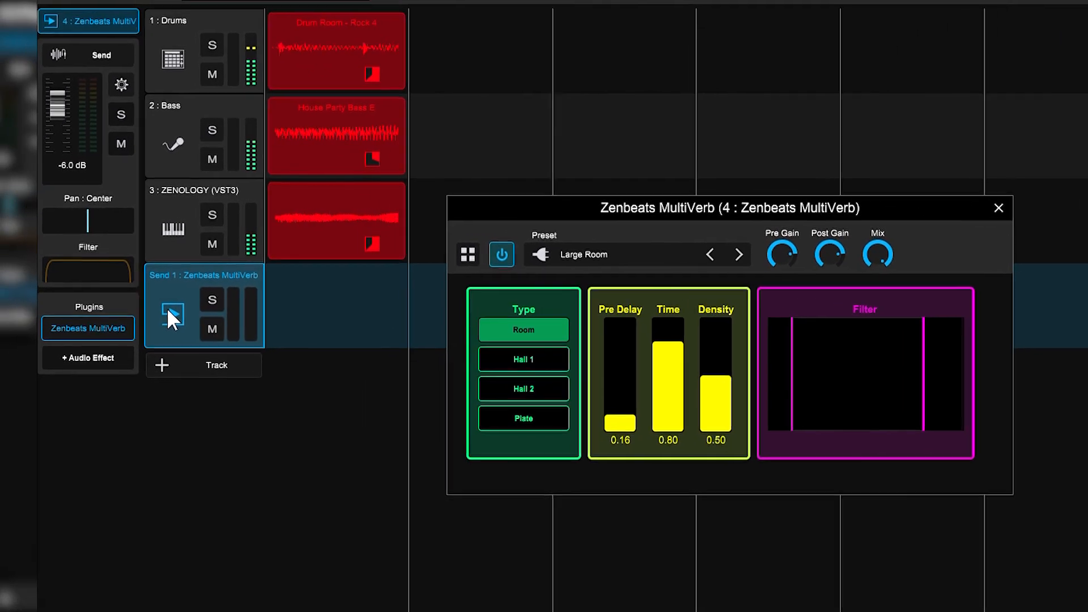
Route the Drums track to the Zenbeats MultiVerb send via + Send
{"action": "left_click", "coordinate": [205, 134]}
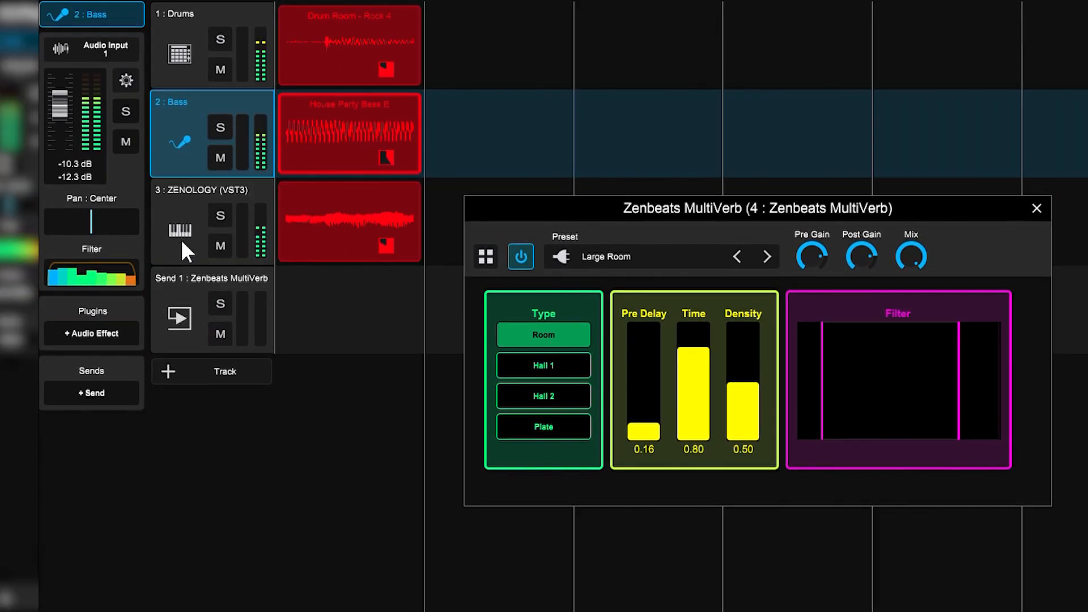
{"action": "left_click", "coordinate": [210, 222]}
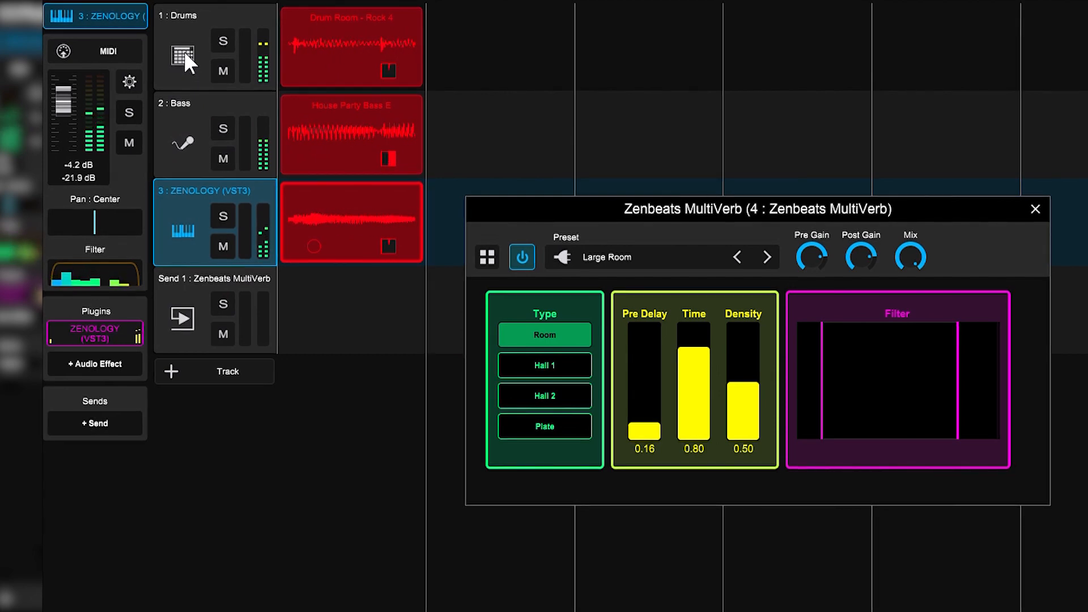
{"action": "left_click", "coordinate": [181, 57]}
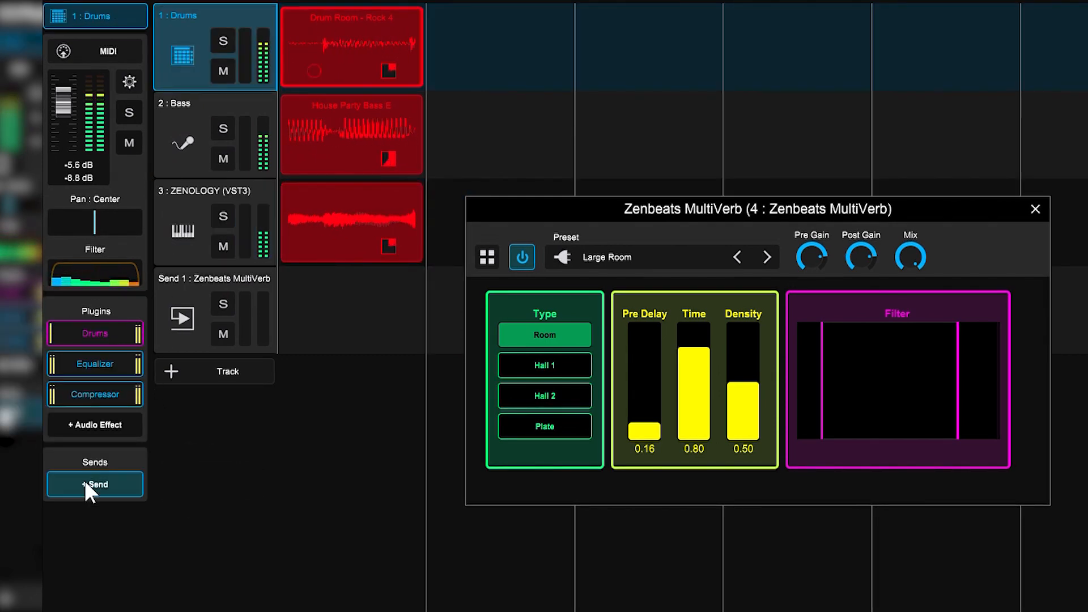
{"action": "left_click", "coordinate": [95, 483]}
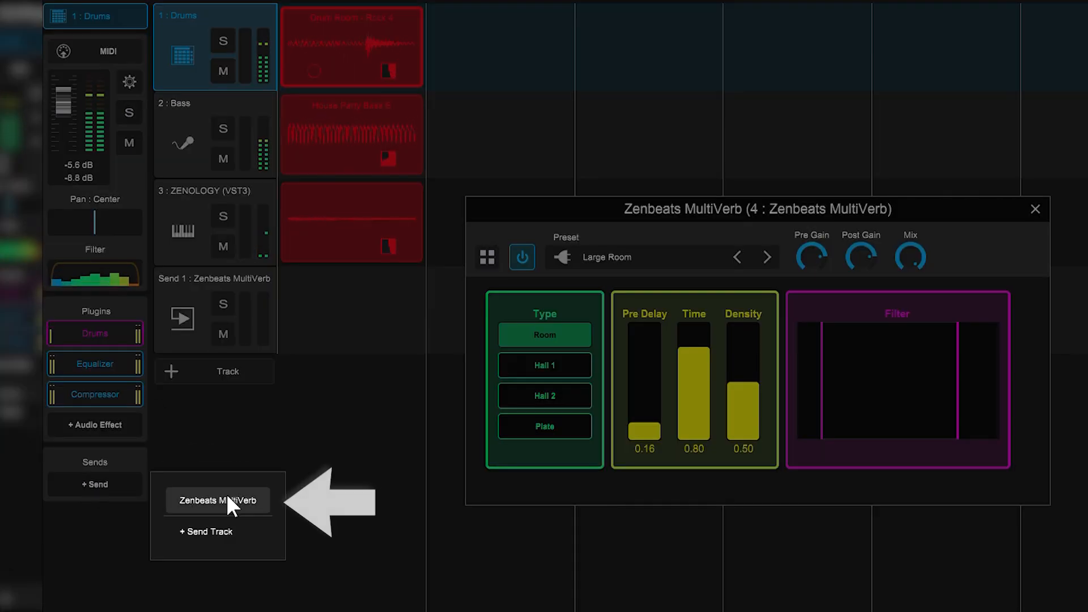
{"action": "left_click", "coordinate": [217, 499]}
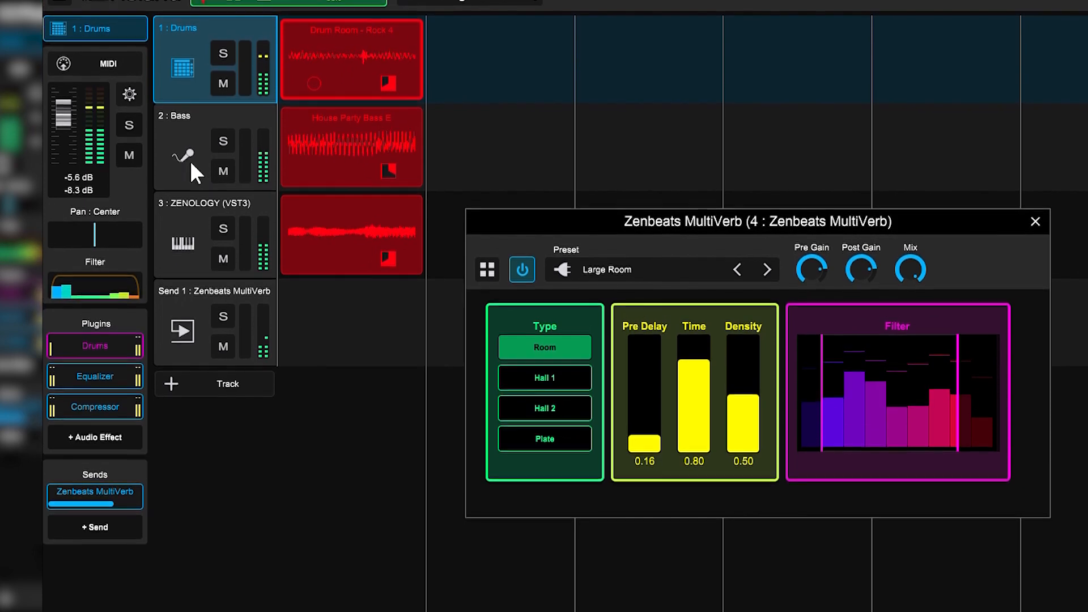
Route the Bass track to the Zenbeats MultiVerb send as well
{"action": "left_click", "coordinate": [215, 146]}
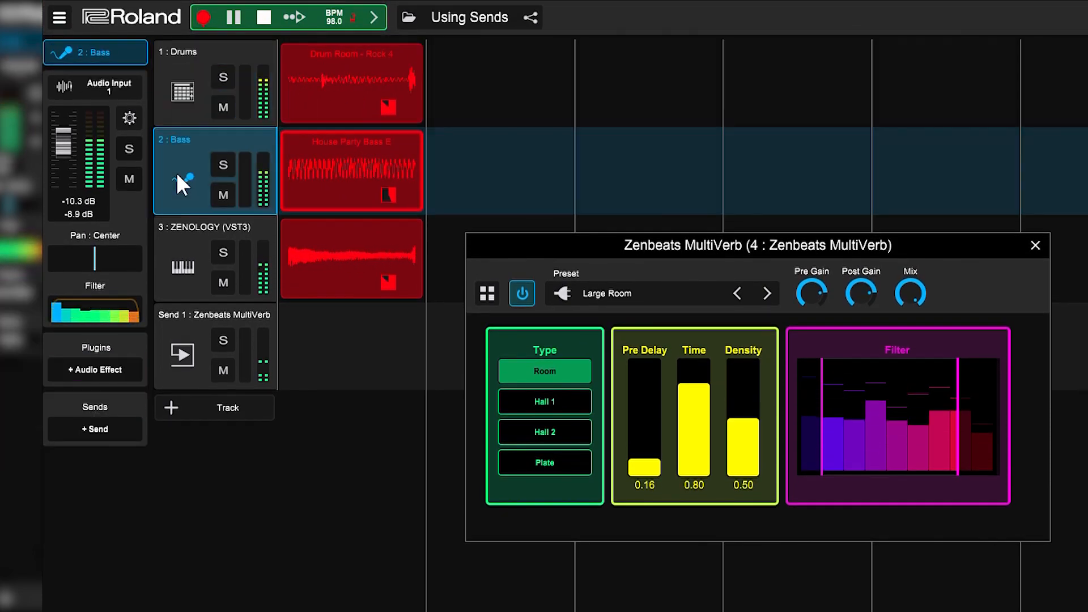
{"action": "left_click", "coordinate": [94, 428]}
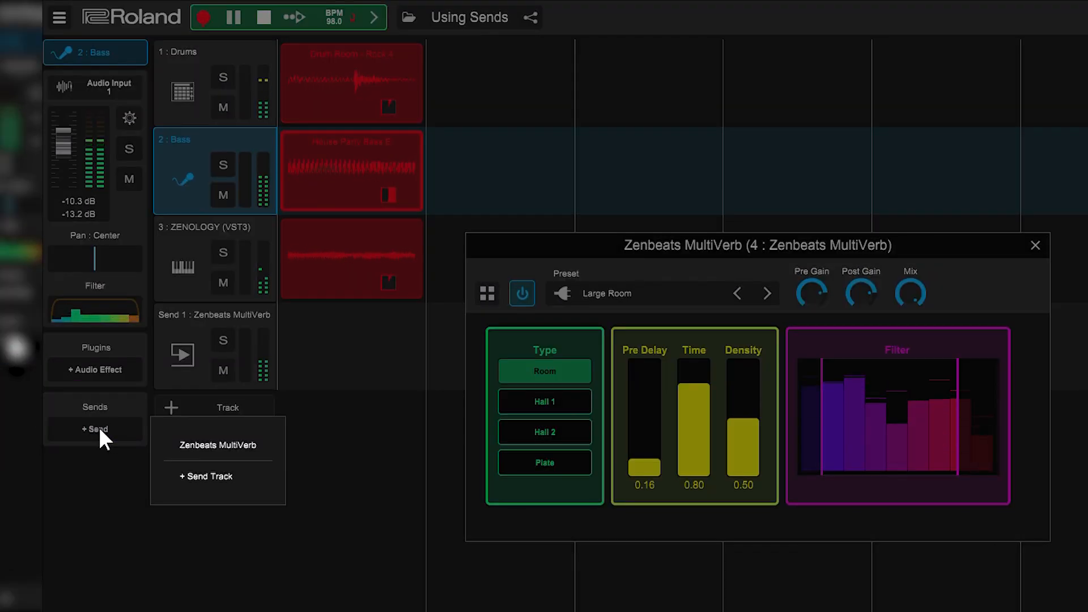
{"action": "left_click", "coordinate": [215, 444]}
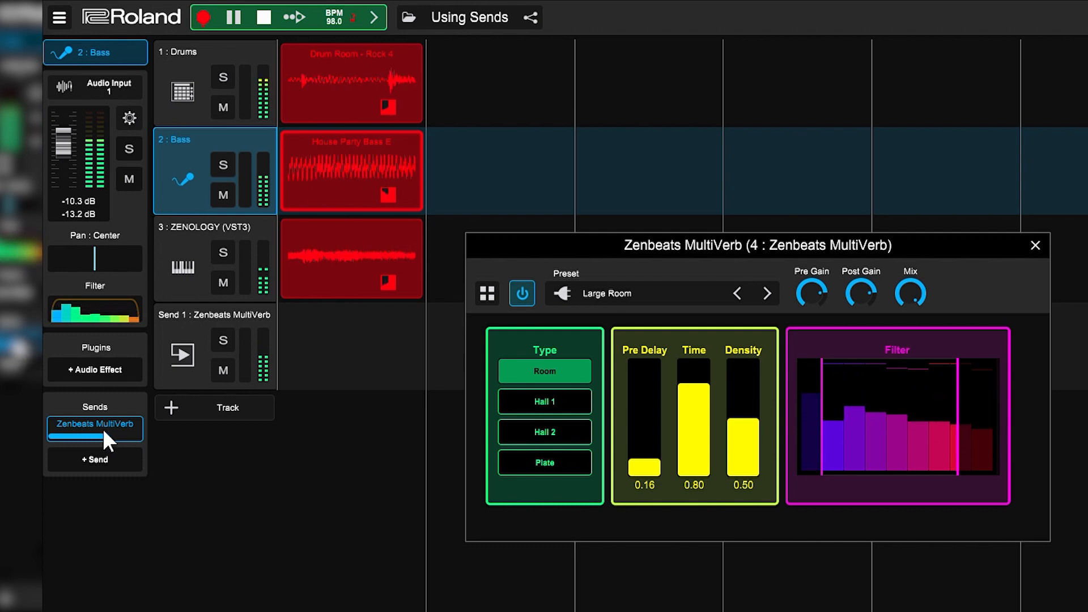
{"action": "mouse_move", "coordinate": [209, 379]}
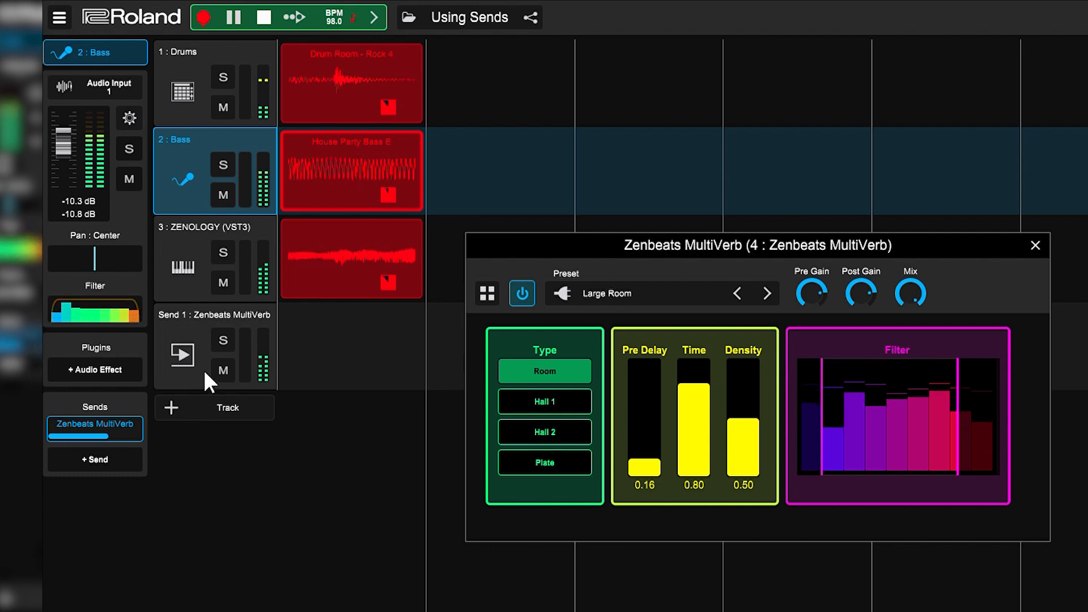
{"action": "mouse_move", "coordinate": [229, 346]}
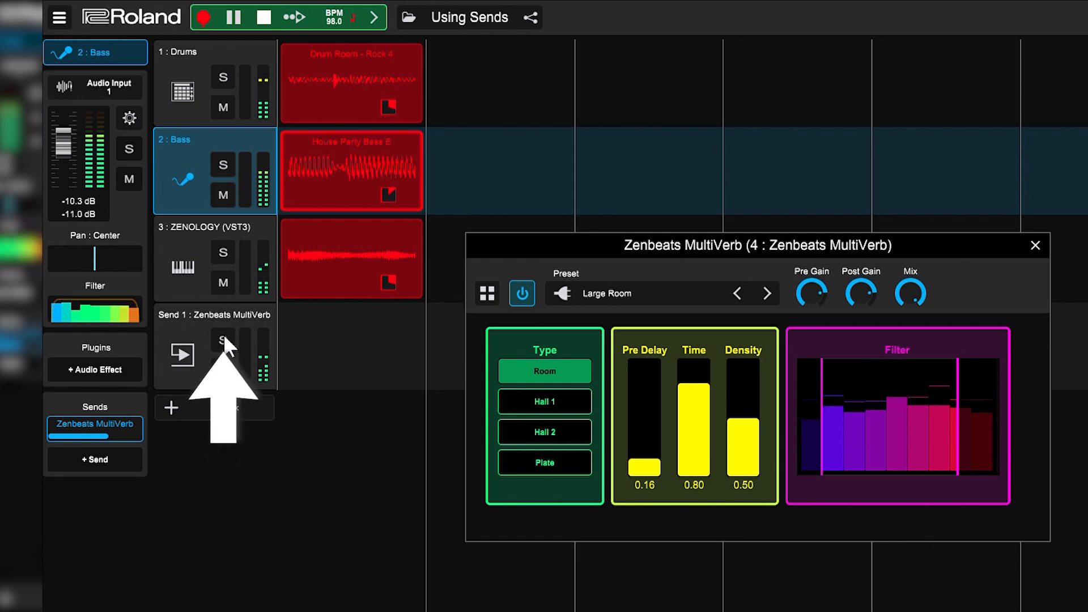
Solo the MultiVerb send to hear the reverb alone, then select the Bass and ZENOLOGY tracks
{"action": "left_click", "coordinate": [223, 340]}
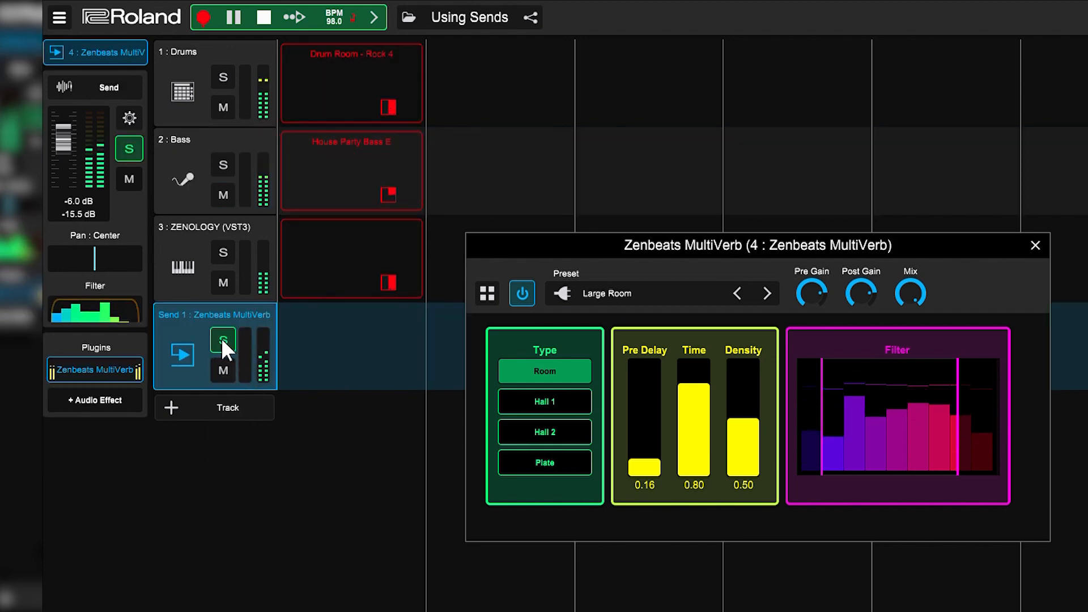
{"action": "left_click", "coordinate": [193, 170]}
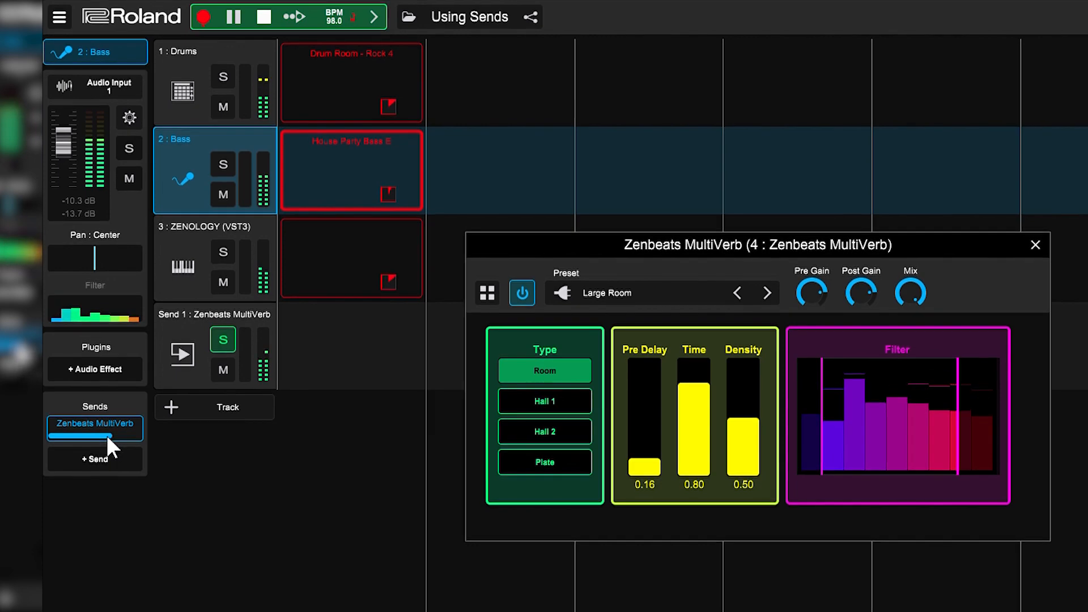
{"action": "left_click", "coordinate": [205, 255]}
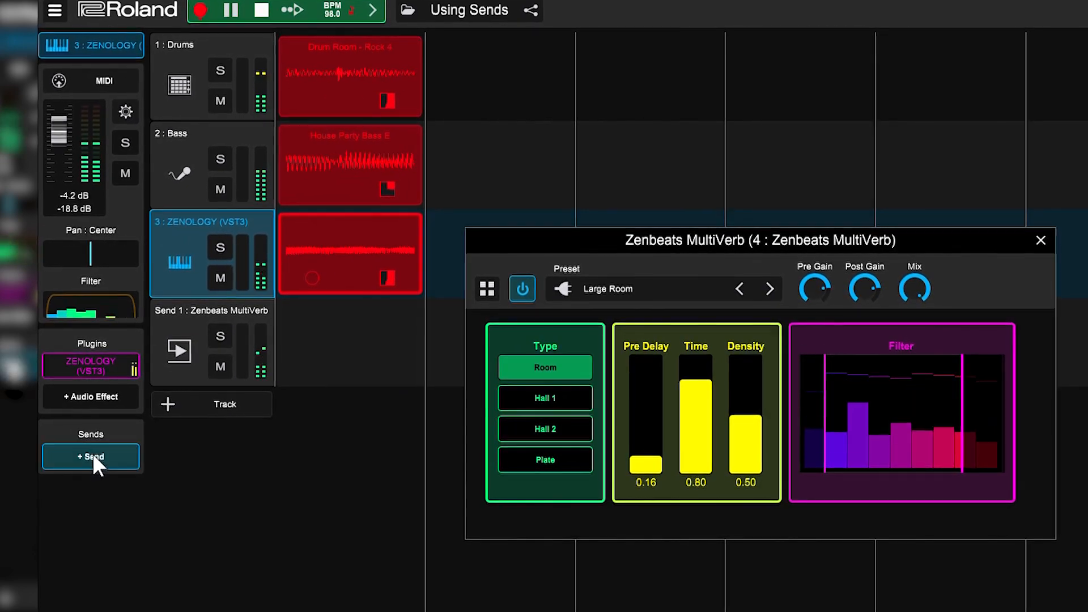
Route the ZENOLOGY track to the Zenbeats MultiVerb send and stop playback
{"action": "left_click", "coordinate": [90, 457]}
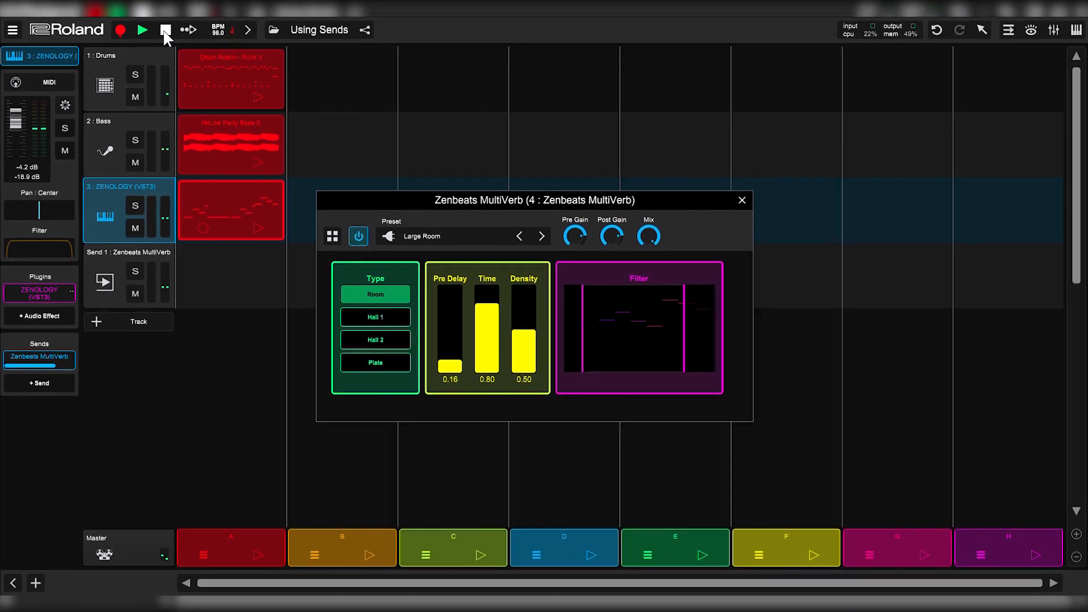
{"action": "left_click", "coordinate": [166, 29]}
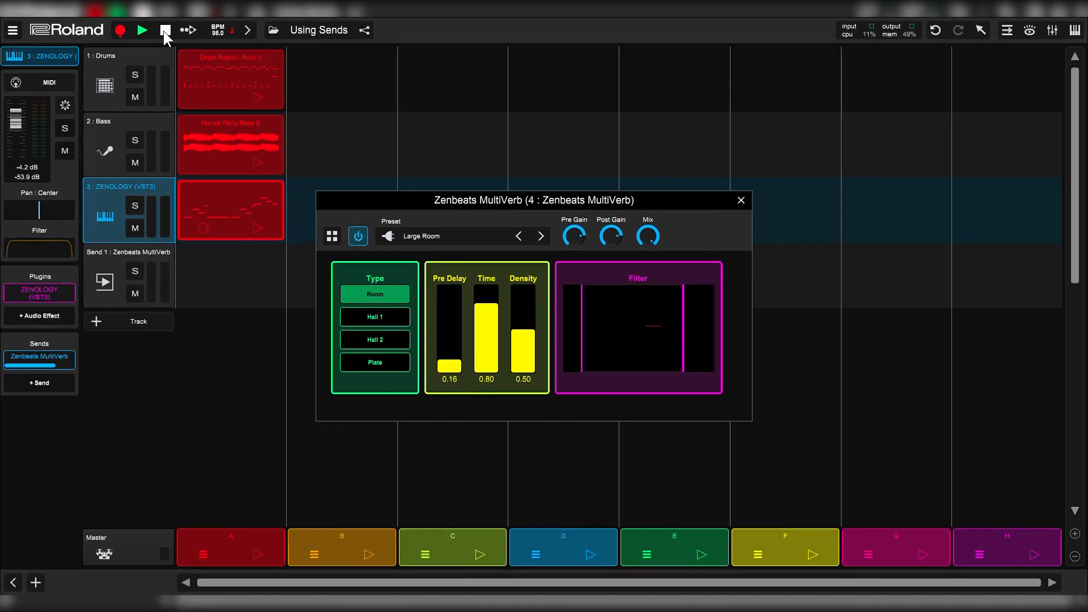